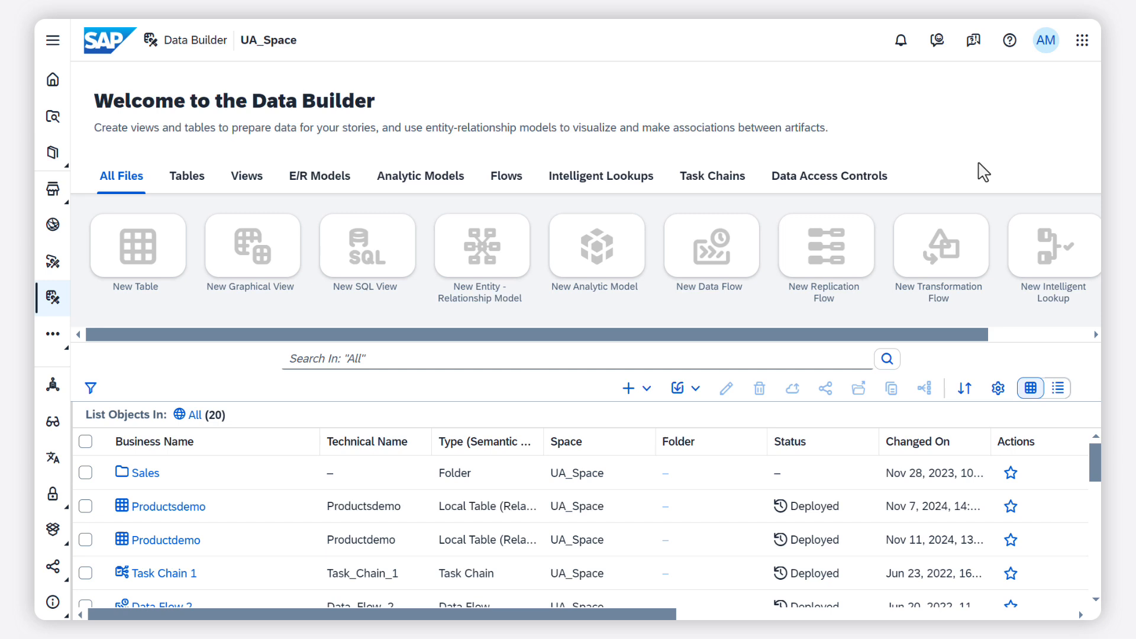
Step: Import Products 1.csv via Import CSV File, keeping the first row as column headers
left_click(677, 389)
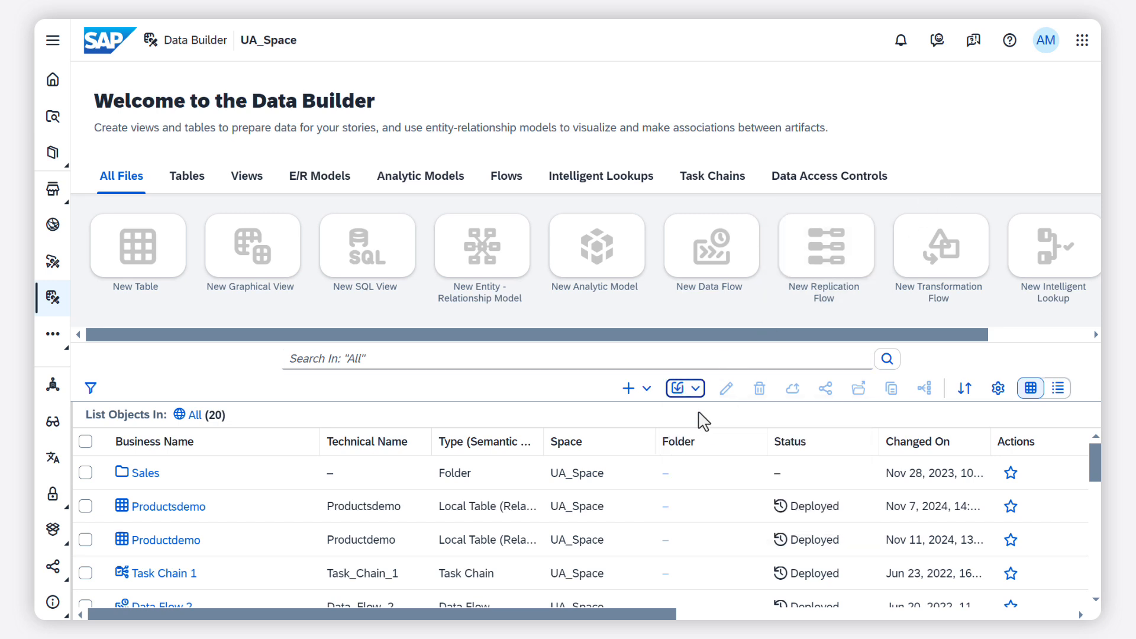
left_click(677, 388)
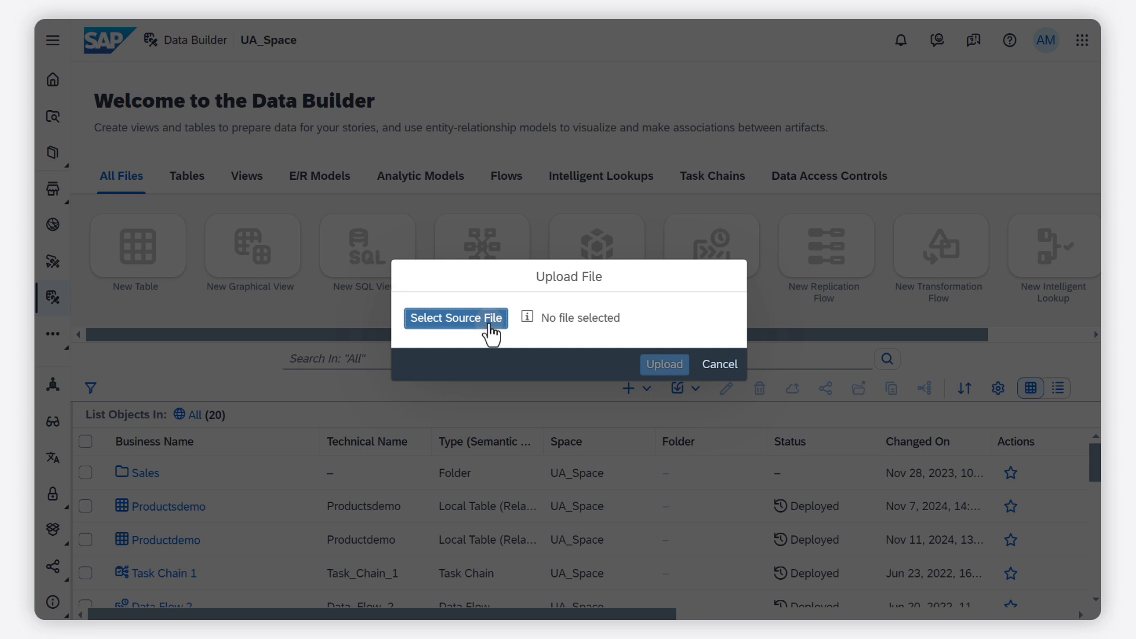
left_click(456, 317)
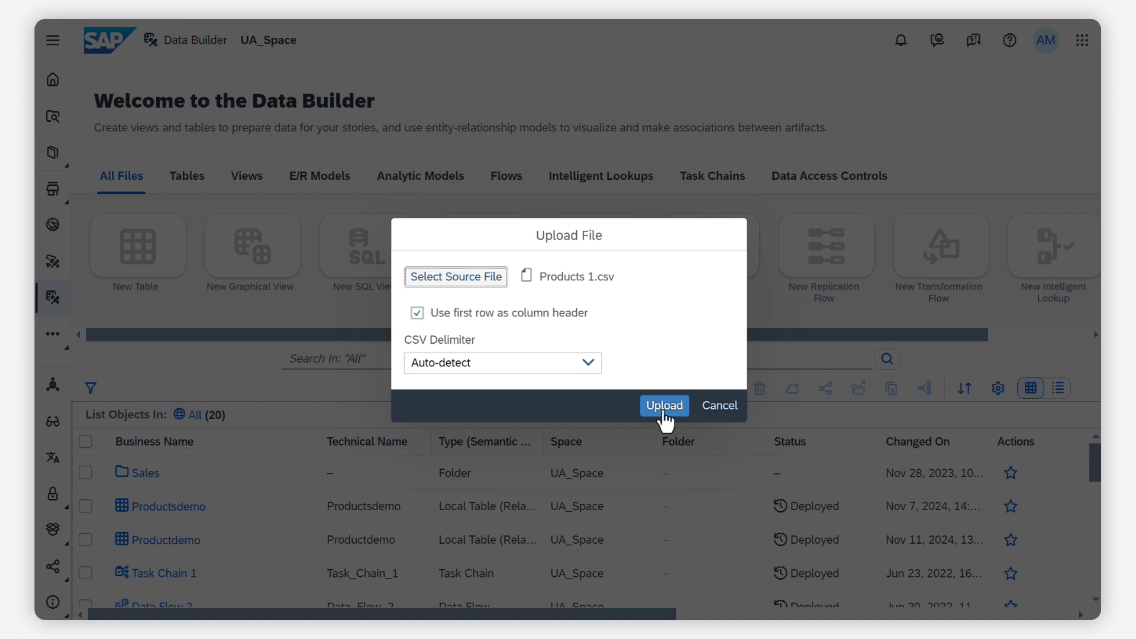
left_click(663, 405)
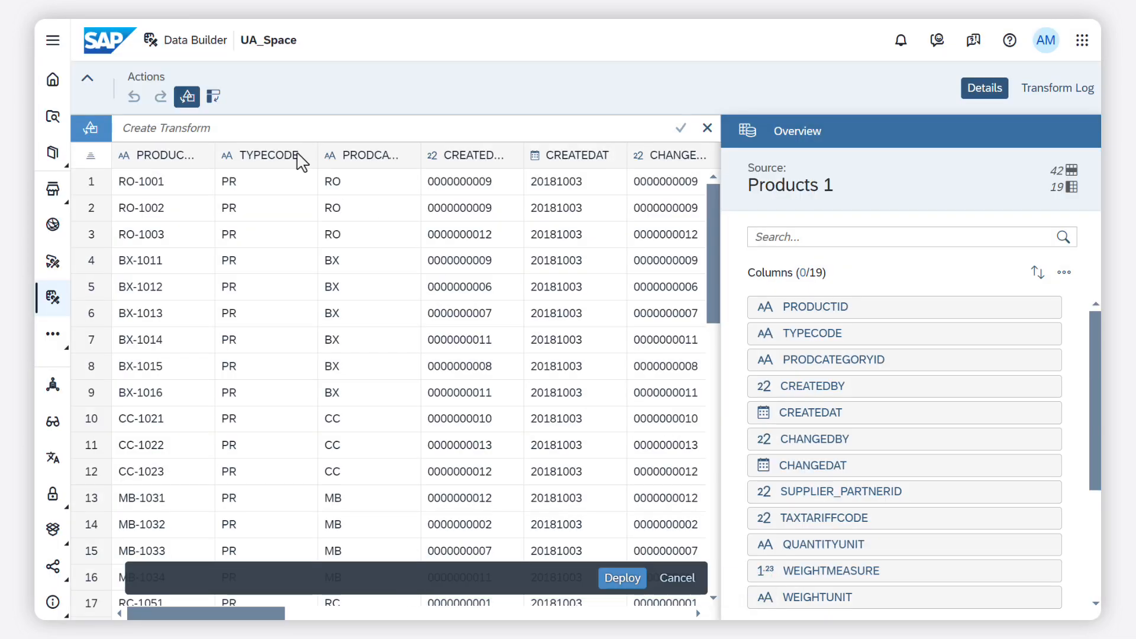
mouse_move(271, 154)
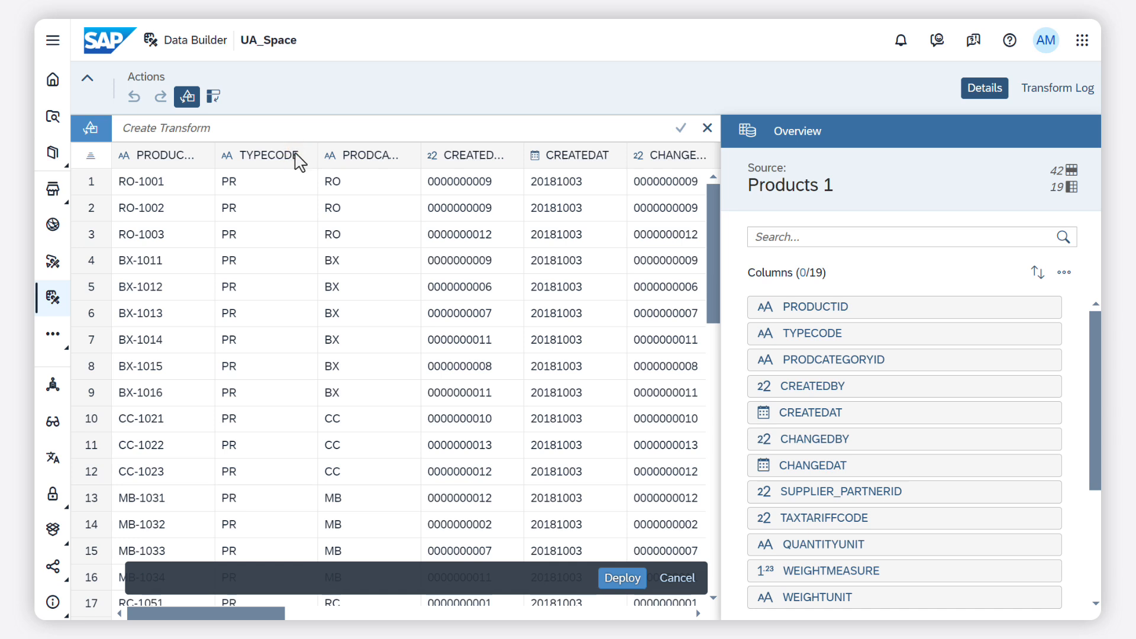
Step: Delete the TYPECODE column and select the PRODCATEGORYID column for the next transform
left_click(263, 155)
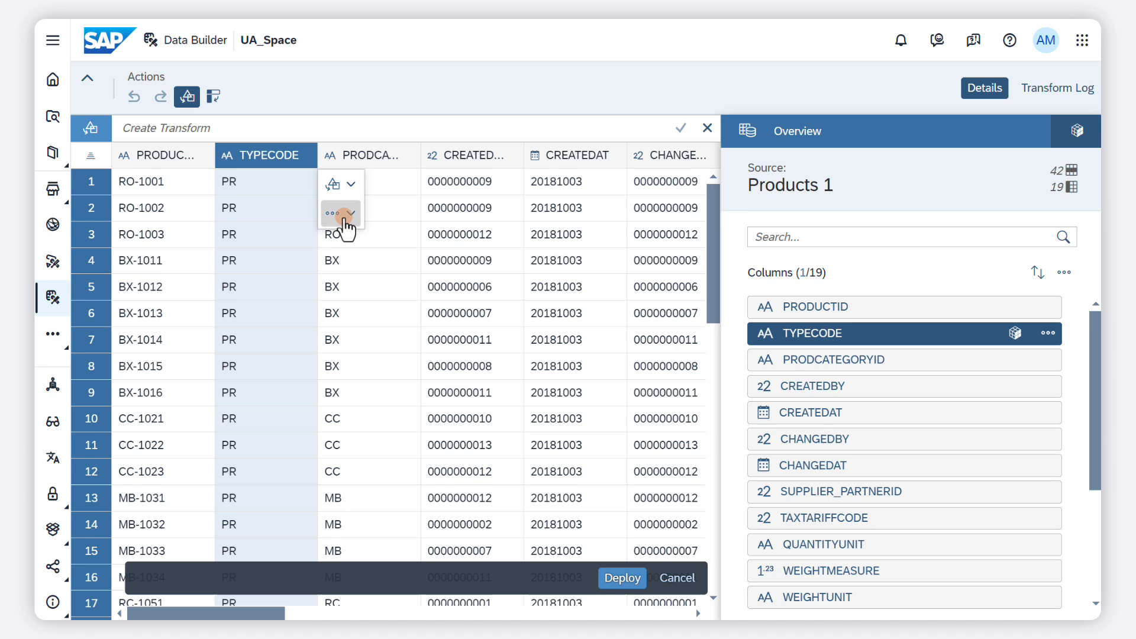
left_click(337, 213)
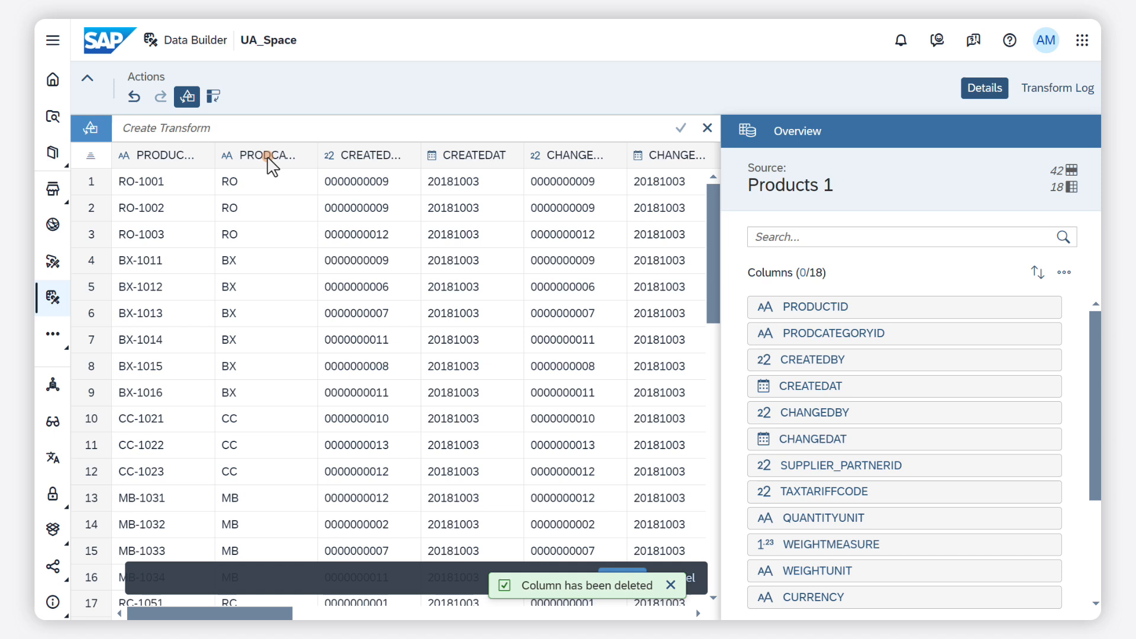
left_click(267, 154)
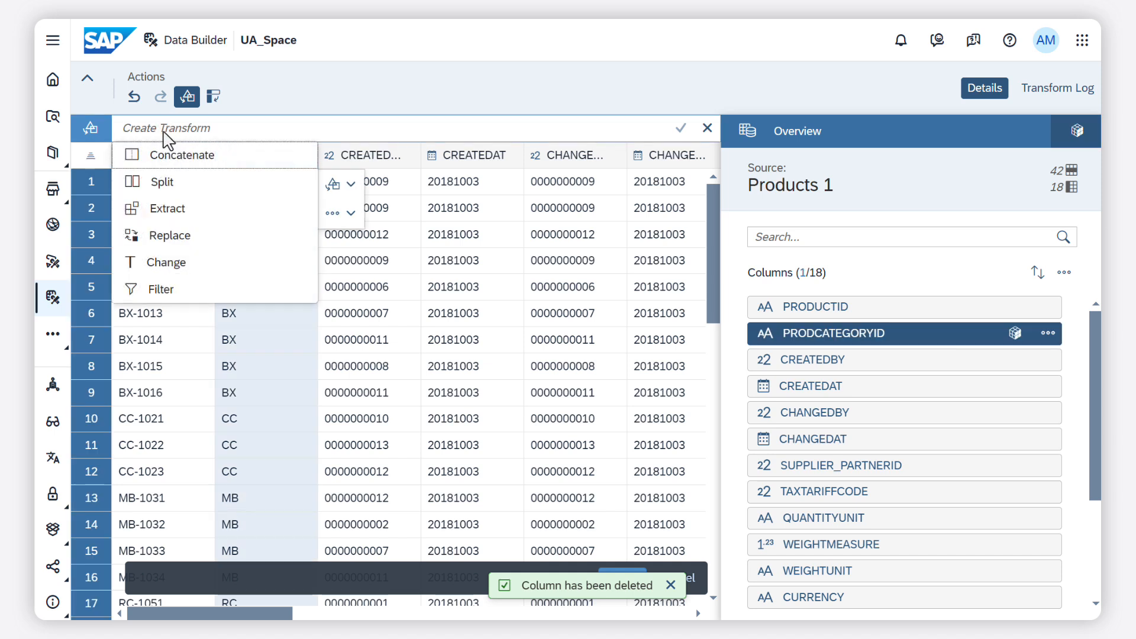
Step: Filter PRODCATEGORYID to rows matching BX, leaving 6 rows, and review the transform log
left_click(159, 288)
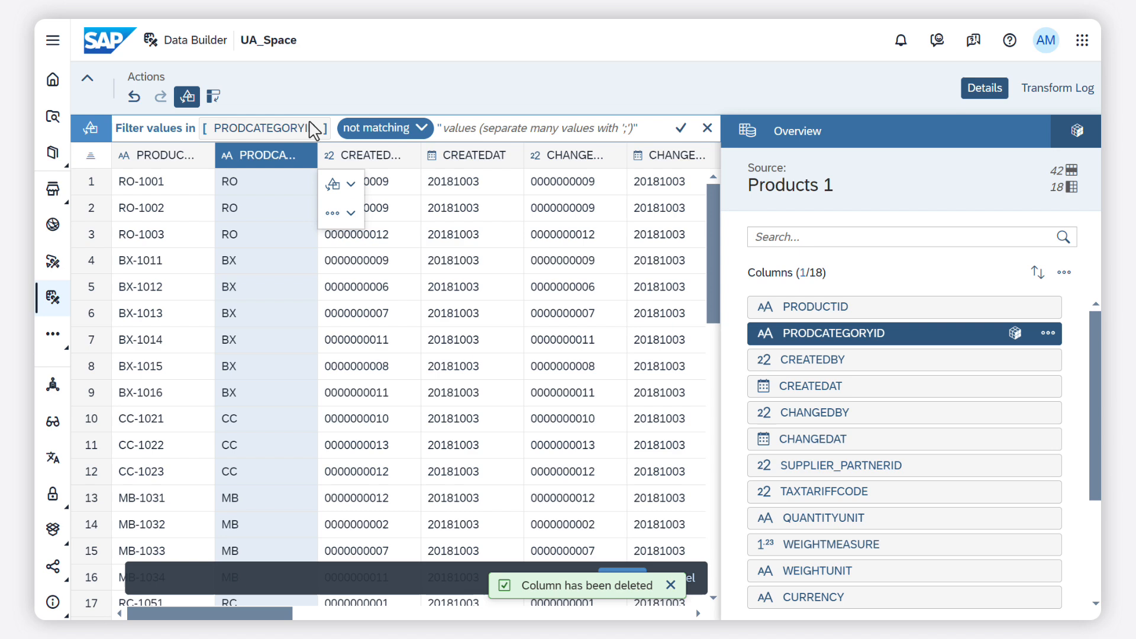
type("BX")
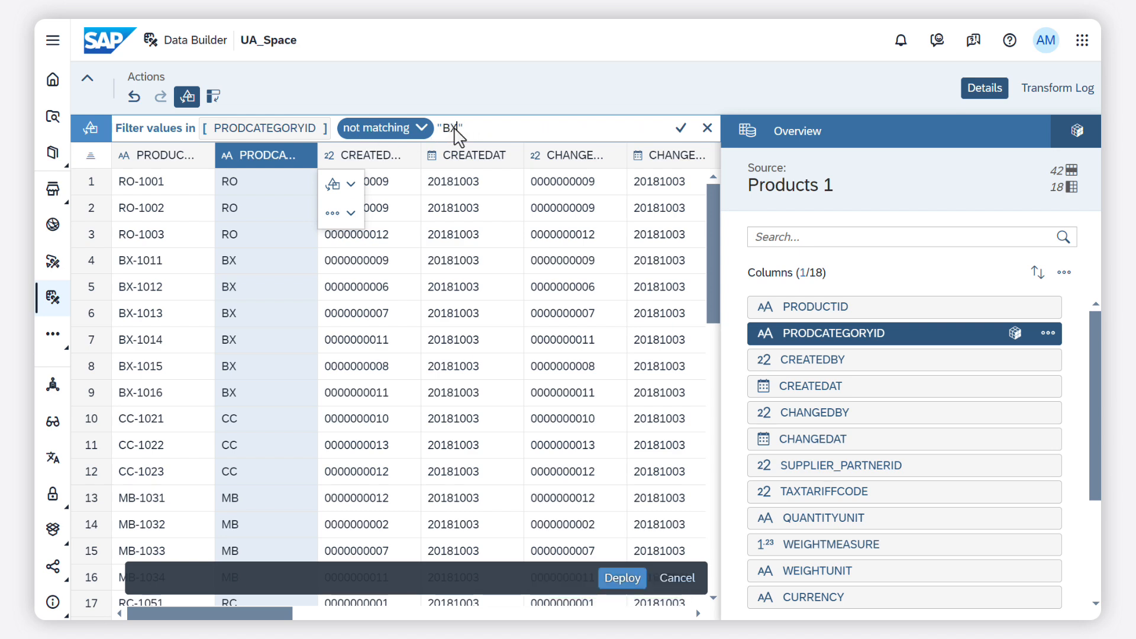
left_click(383, 127)
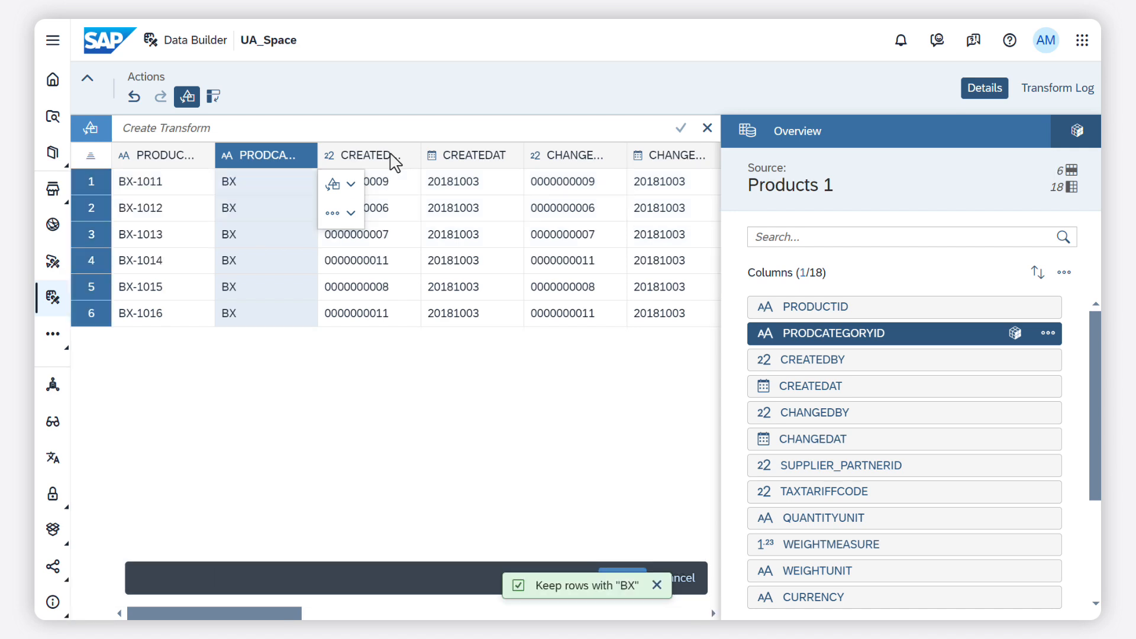
left_click(1056, 88)
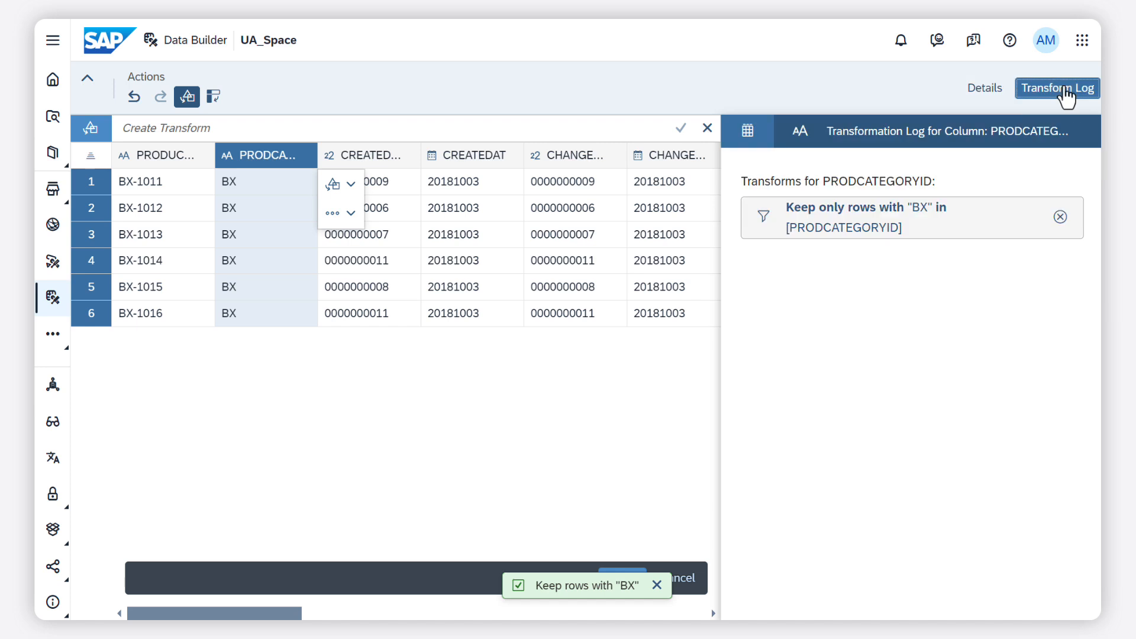
mouse_move(829, 131)
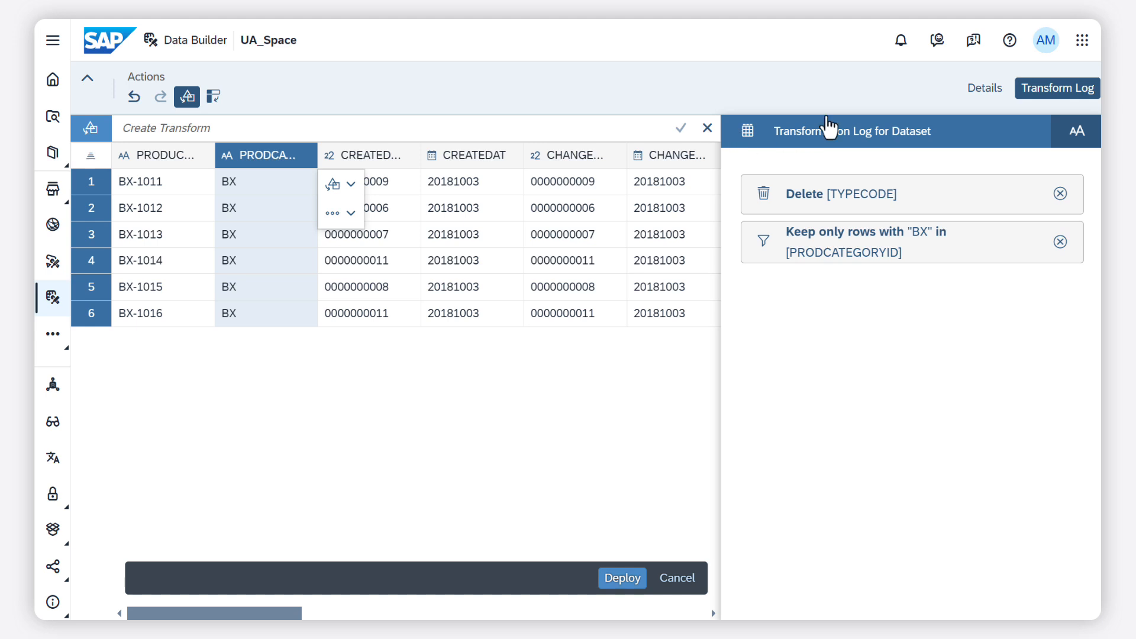
Step: Return to the Details view showing the Products 1 column overview
left_click(983, 88)
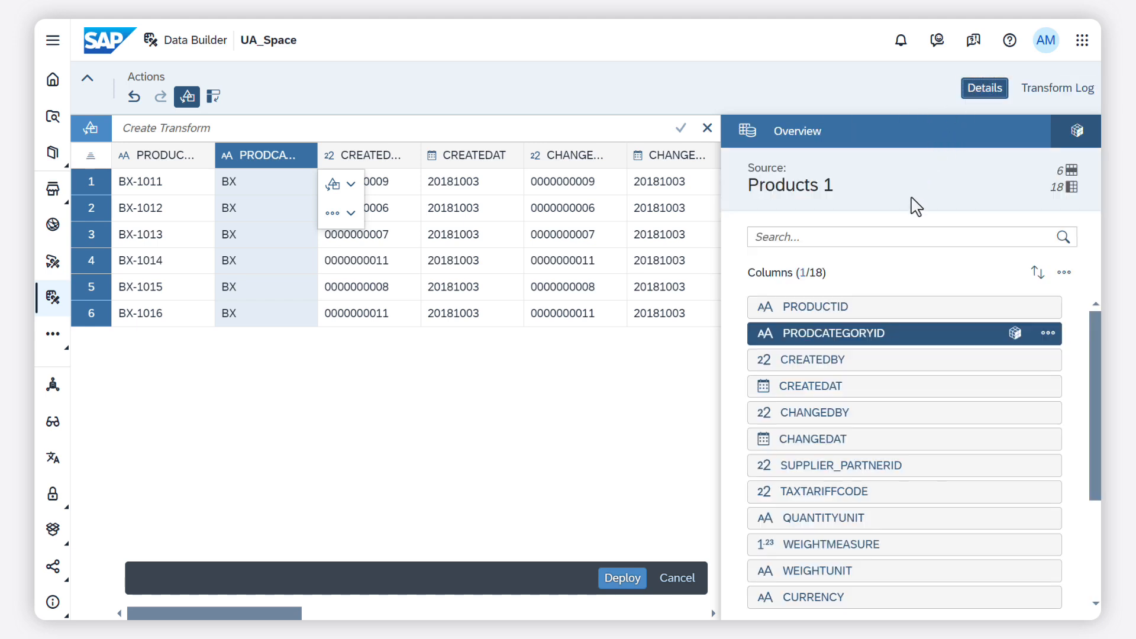
mouse_move(1014, 307)
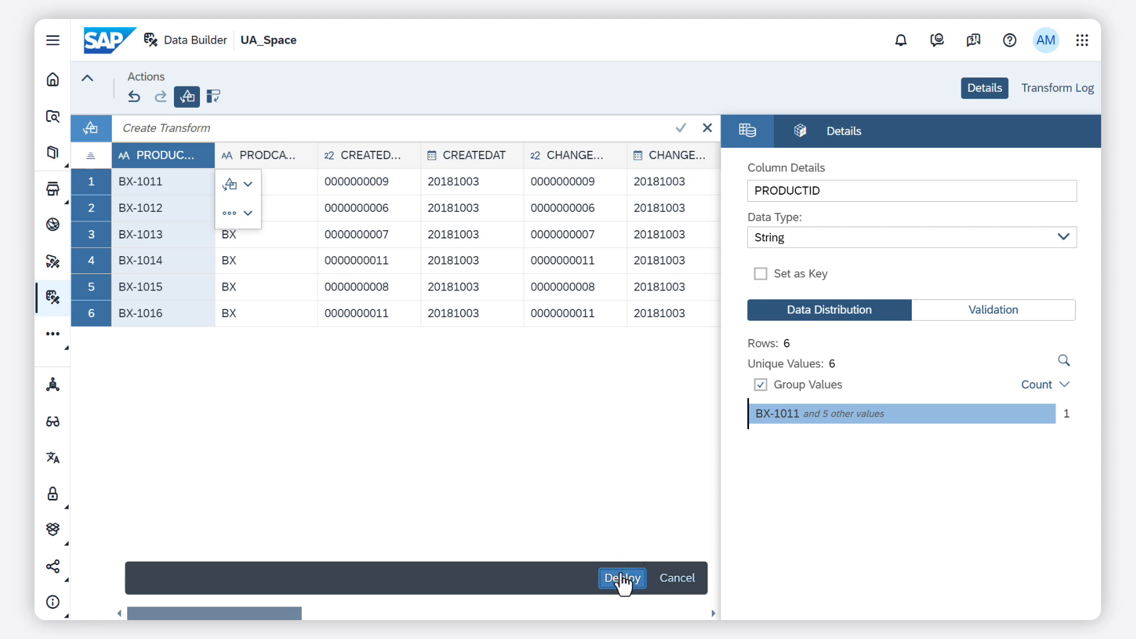
Step: Deploy the dataset as the local table Products and list only tables in Data Builder
left_click(622, 577)
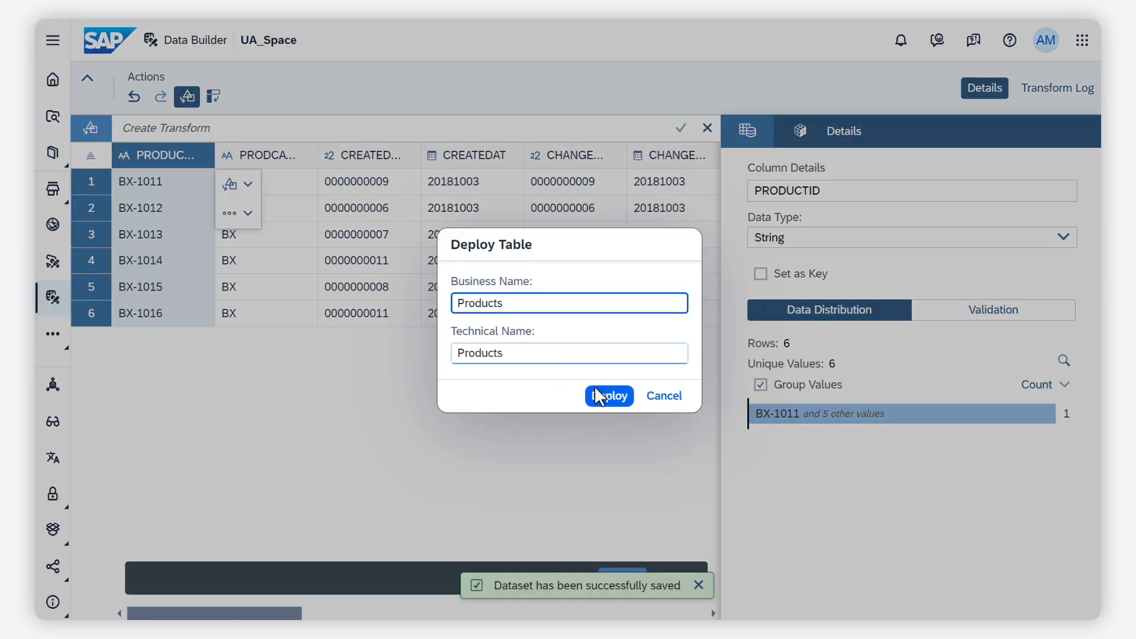
left_click(608, 395)
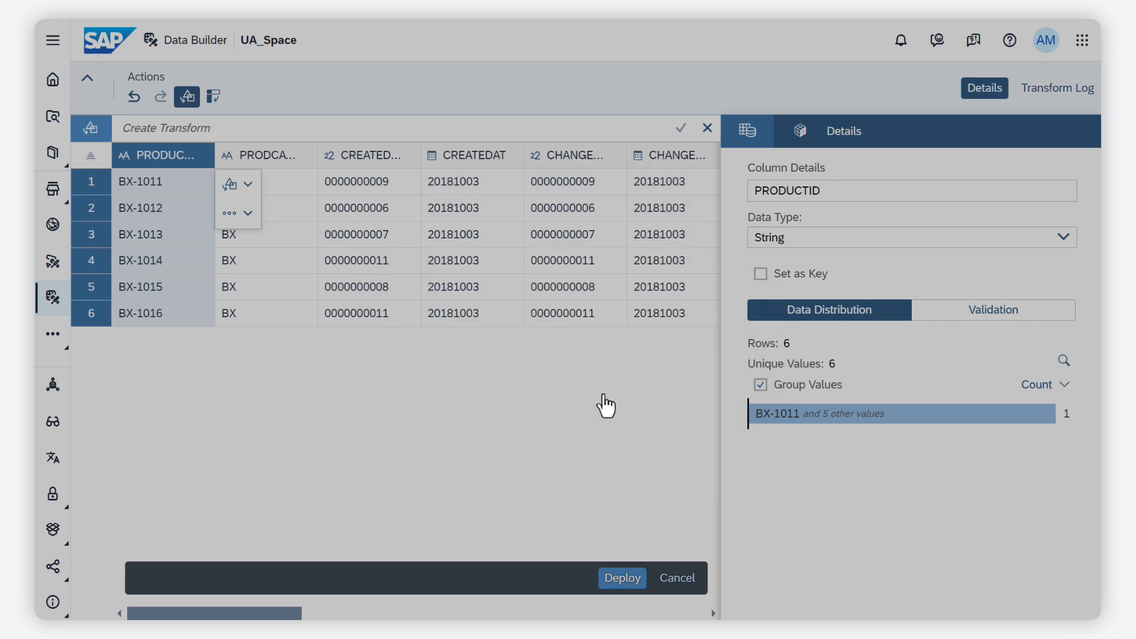
left_click(621, 578)
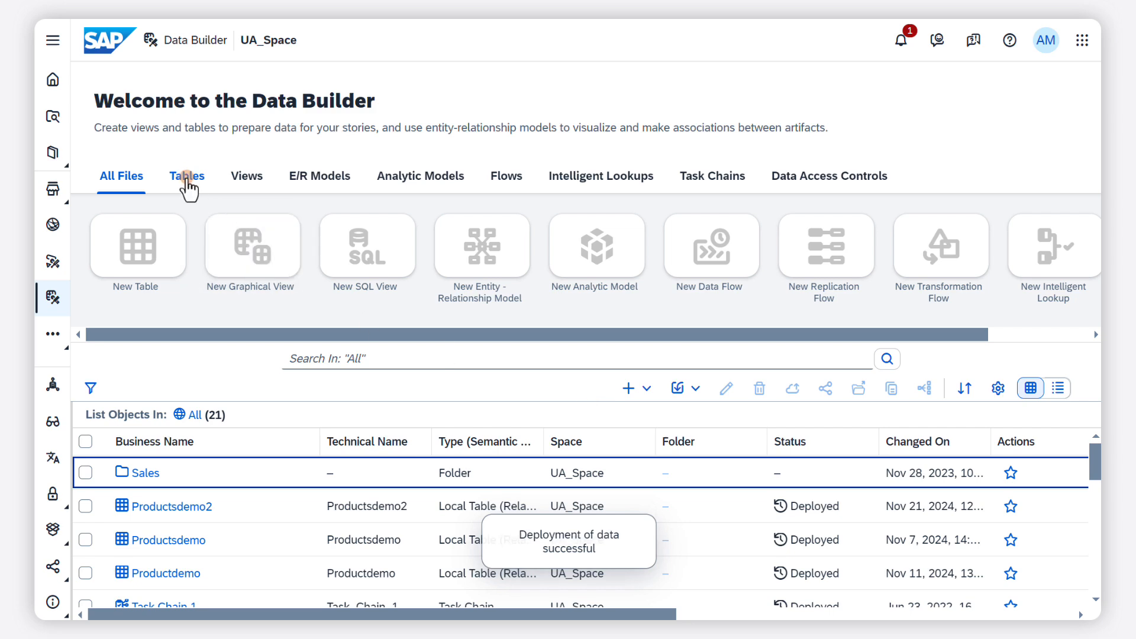
left_click(187, 175)
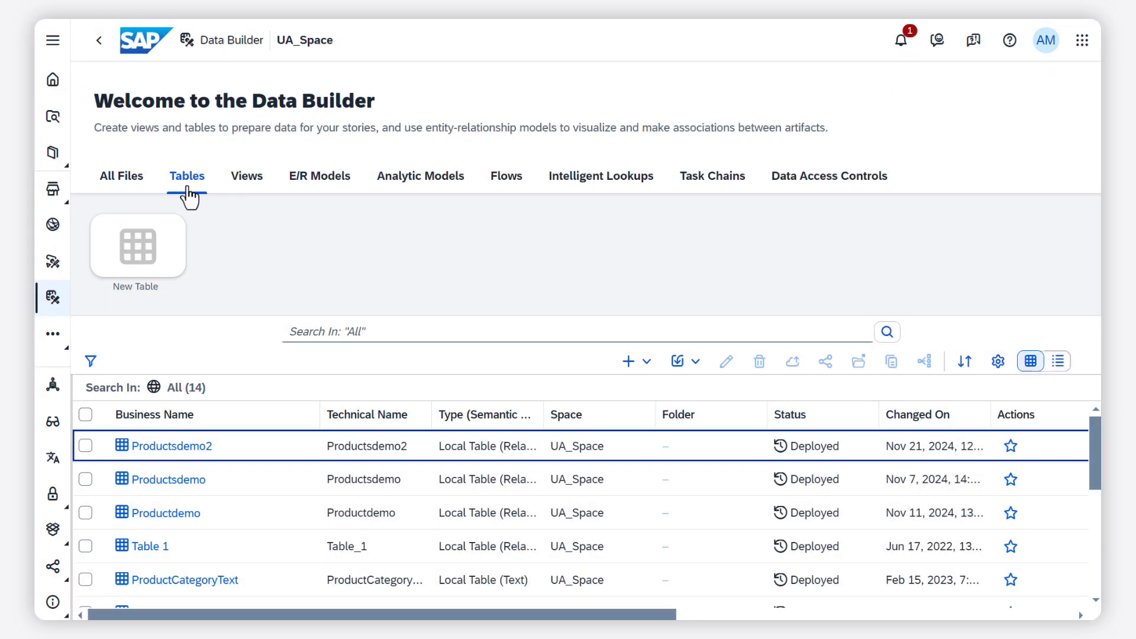